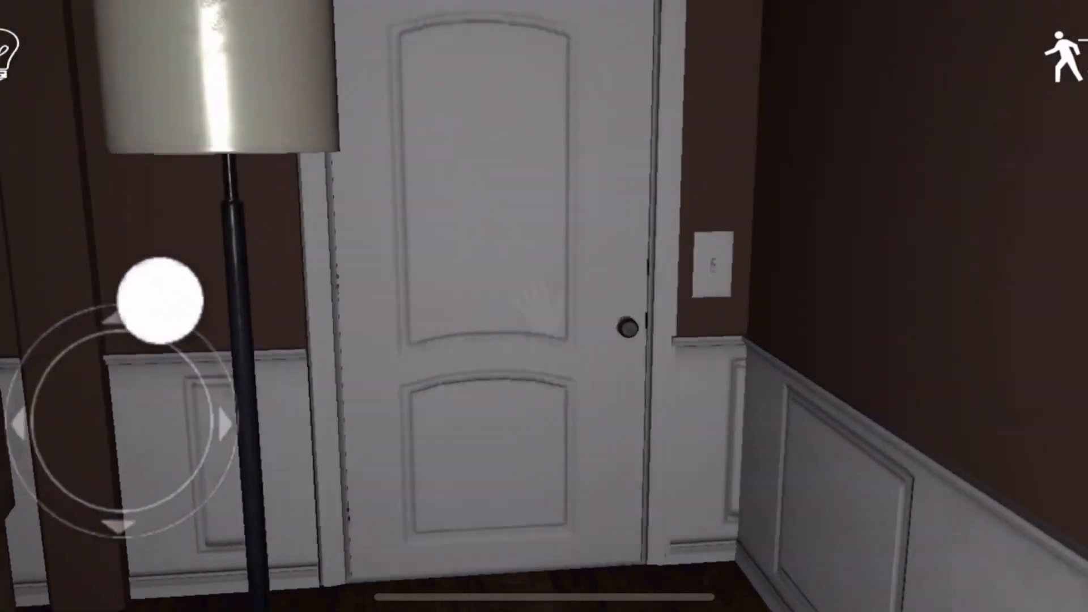
left_click(627, 327)
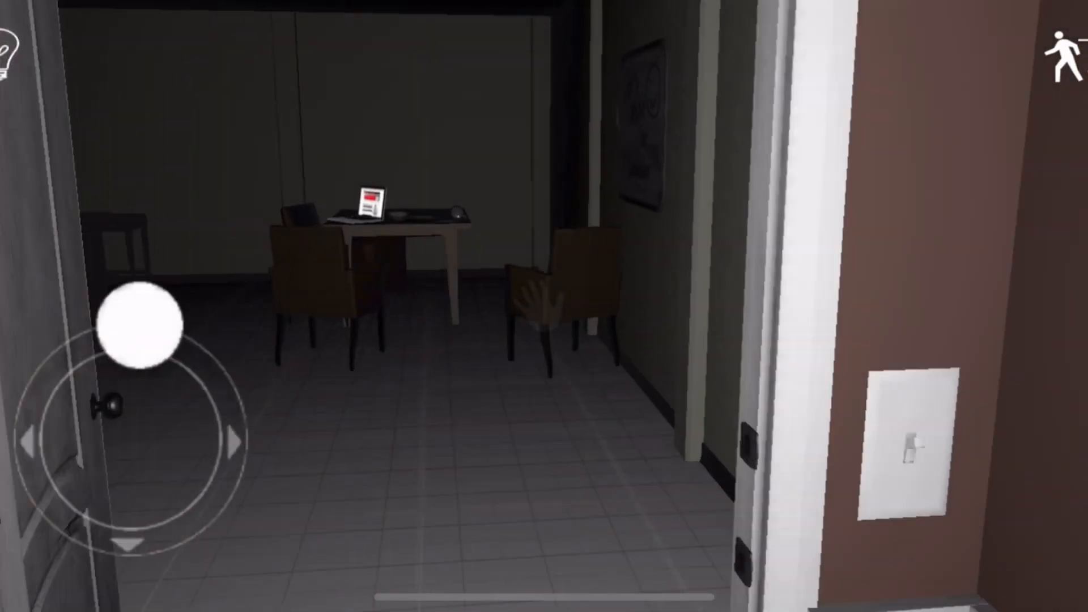